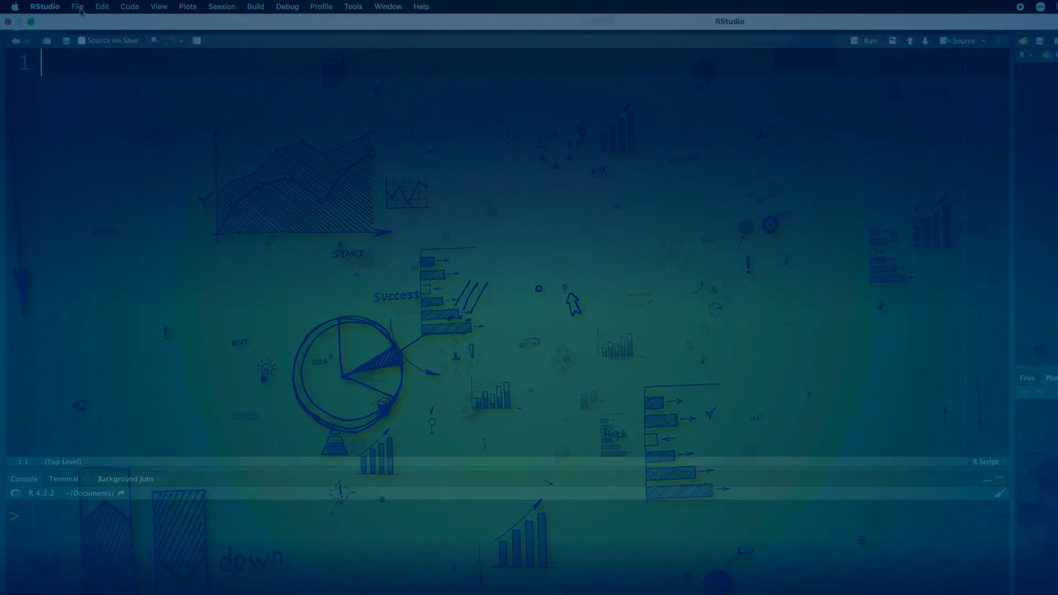
Step: Request a new R Markdown file from the File > New File menu
{"action": "left_click", "coordinate": [77, 6]}
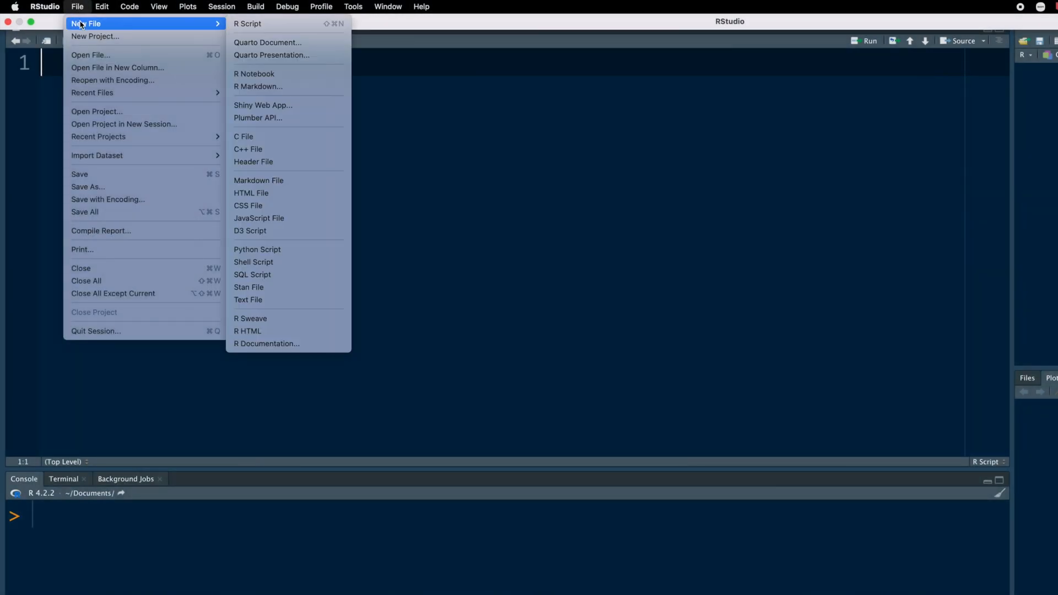
{"action": "mouse_move", "coordinate": [258, 86]}
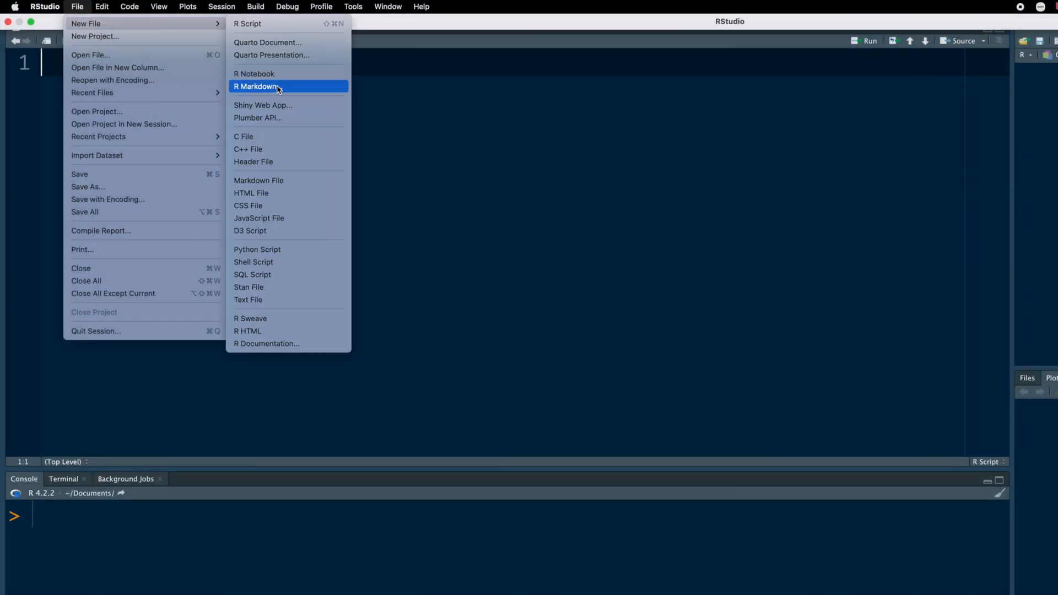
{"action": "left_click", "coordinate": [256, 87]}
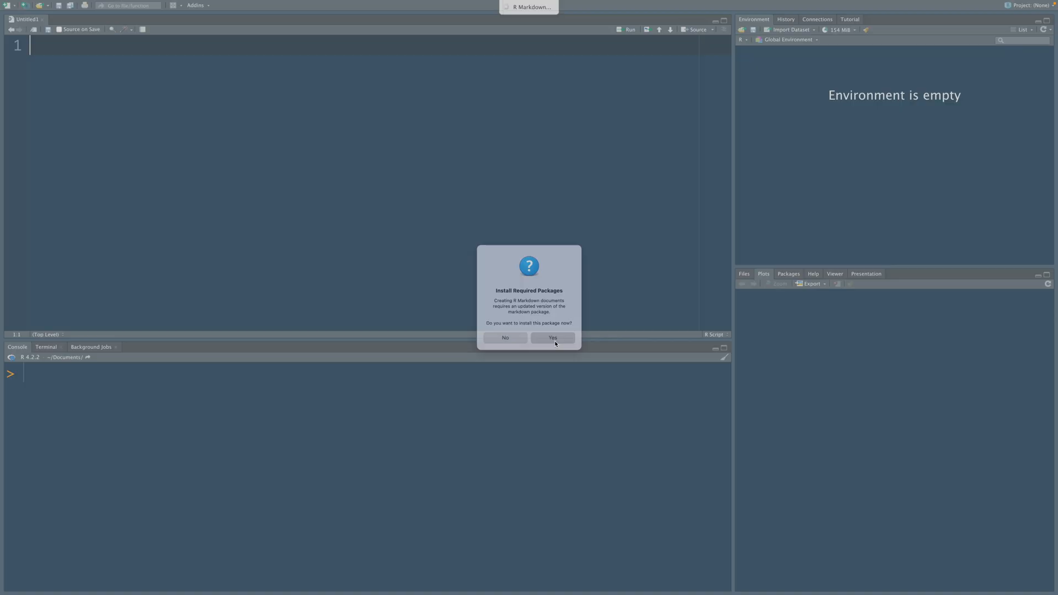
Step: Install markdown and set up a PowerPoint presentation titled 'Short Charts', author Bharatendra Rai
{"action": "left_click", "coordinate": [552, 337]}
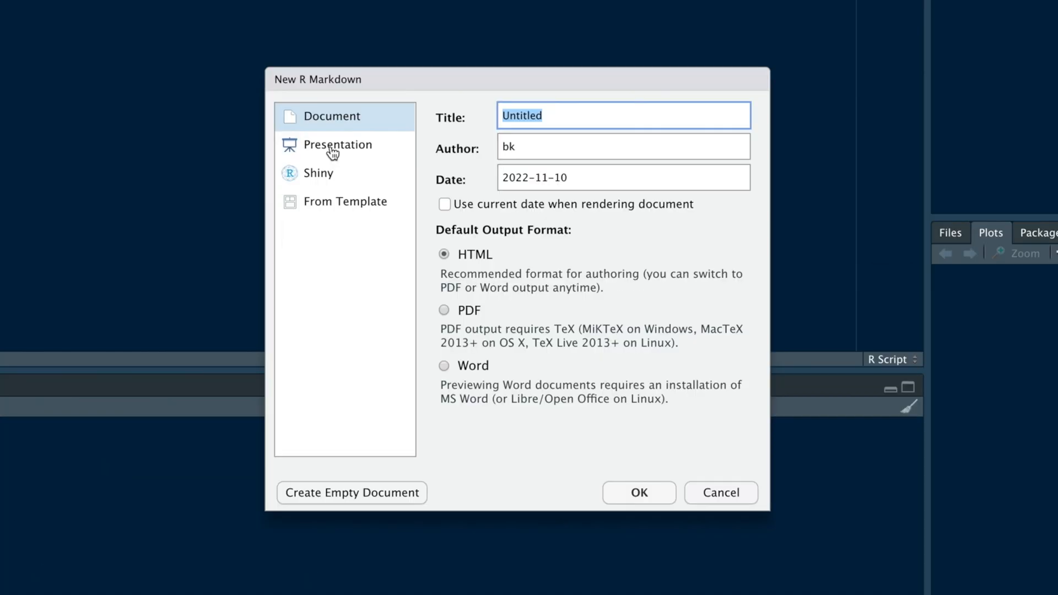
{"action": "left_click", "coordinate": [338, 145]}
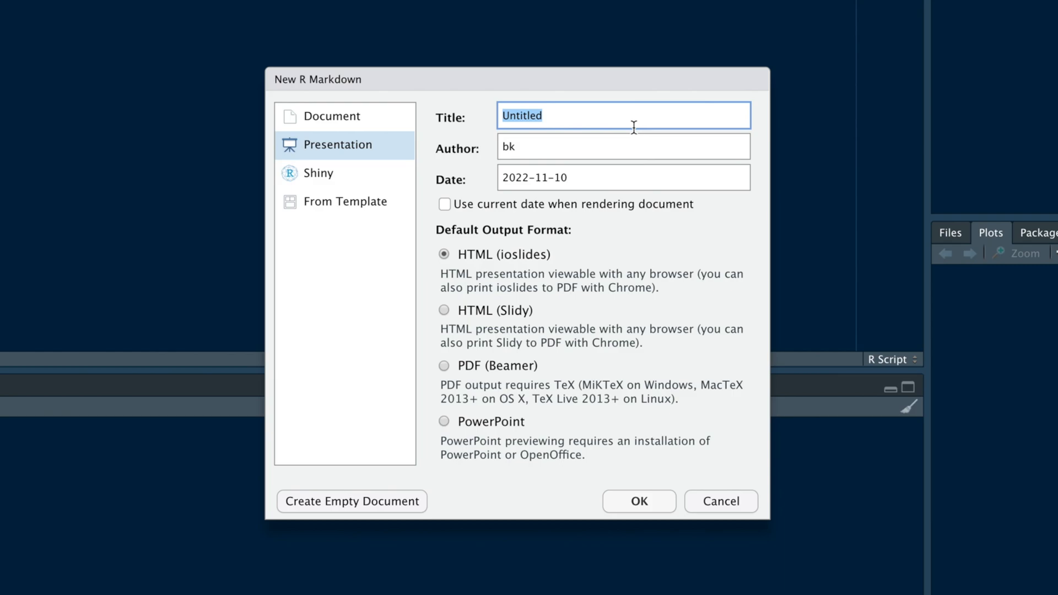
{"action": "type", "text": "Short Charts for Top NBA Players"}
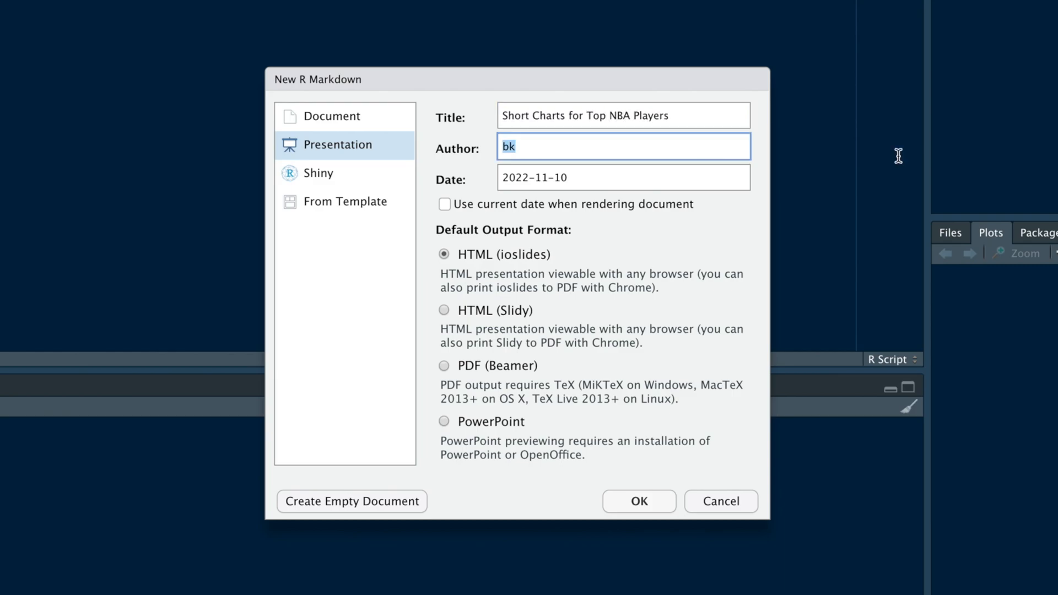
{"action": "type", "text": "Bharatendra Rai"}
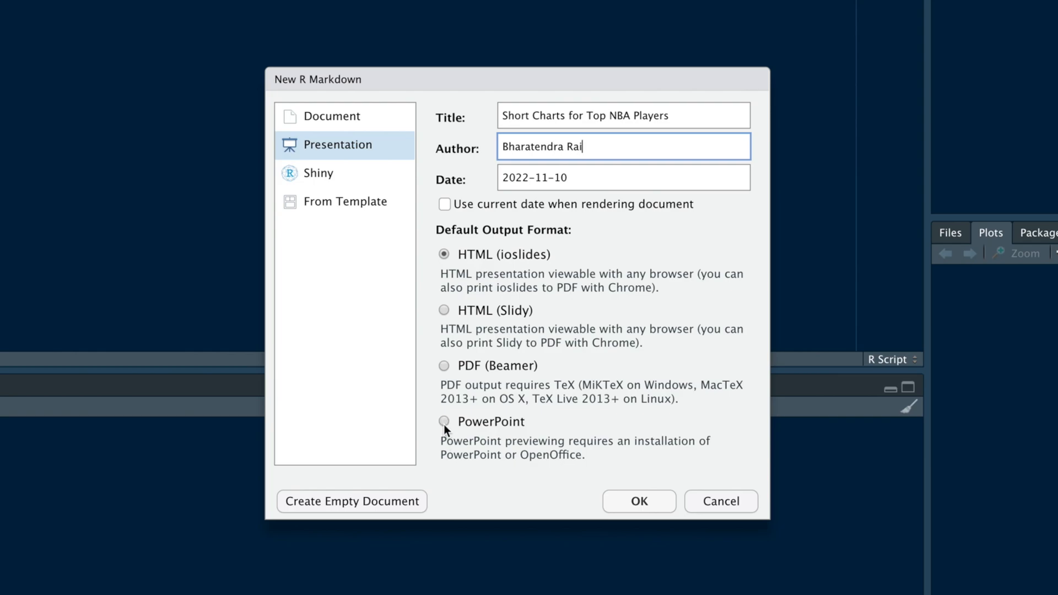
{"action": "left_click", "coordinate": [638, 502]}
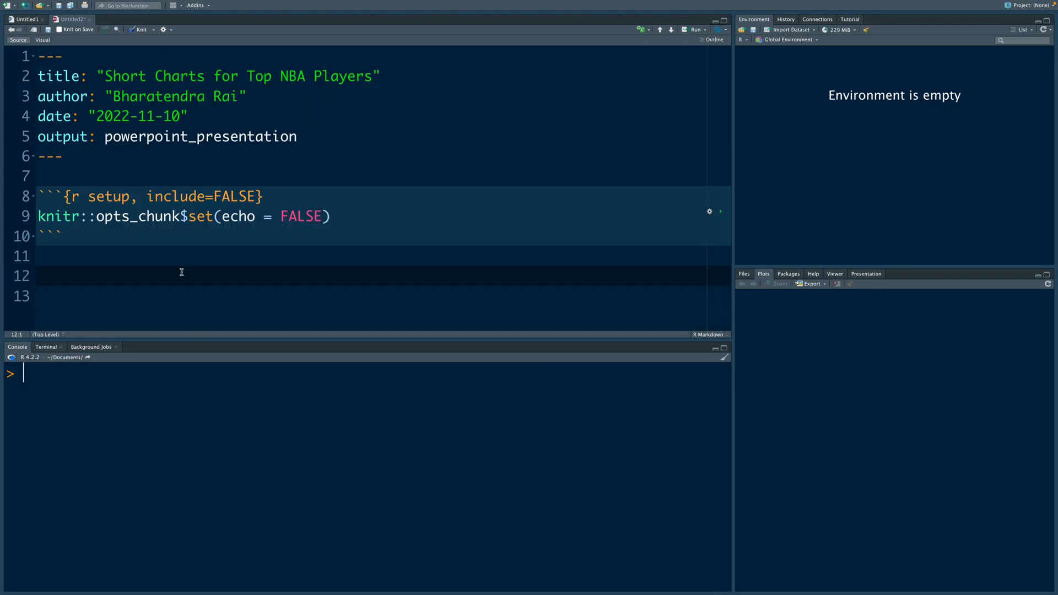
Step: Add the slide heading '## Shot Chart for Steph Curry'
{"action": "type", "text": "##"}
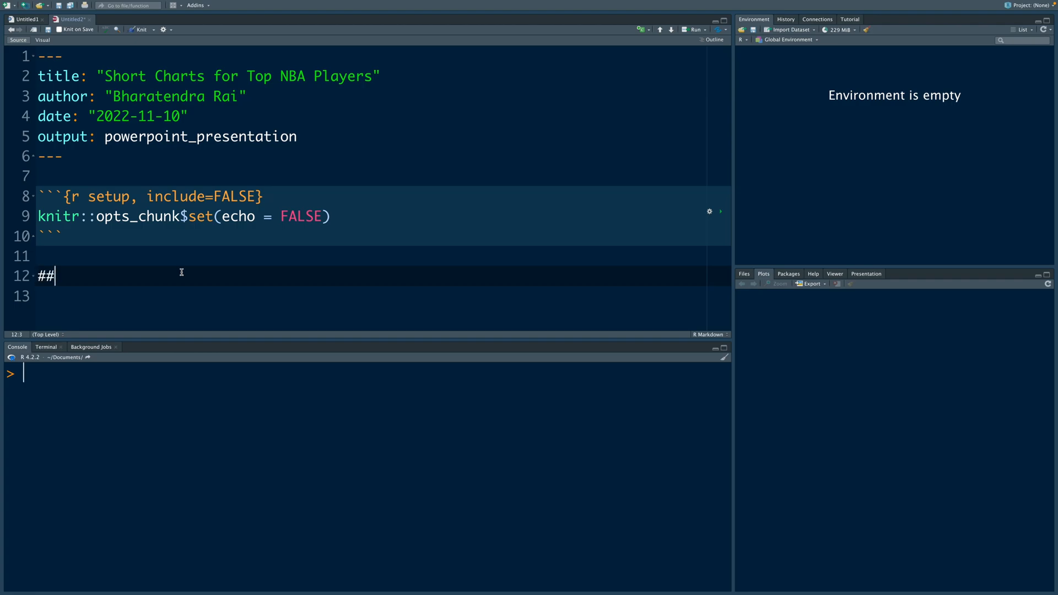
{"action": "type", "text": "Shot Ch"}
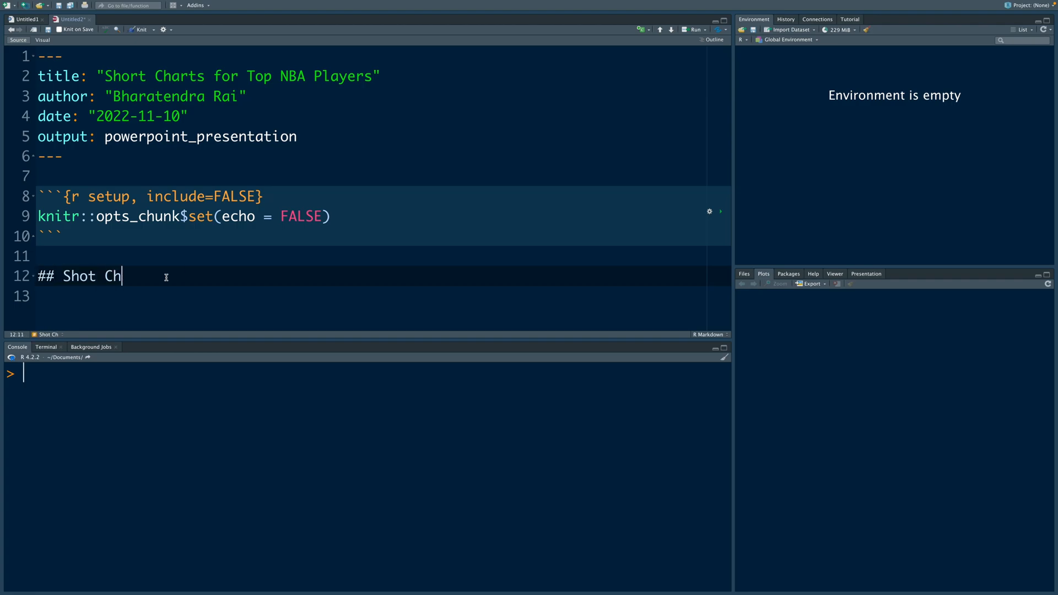
{"action": "type", "text": "art for Steph Curry"}
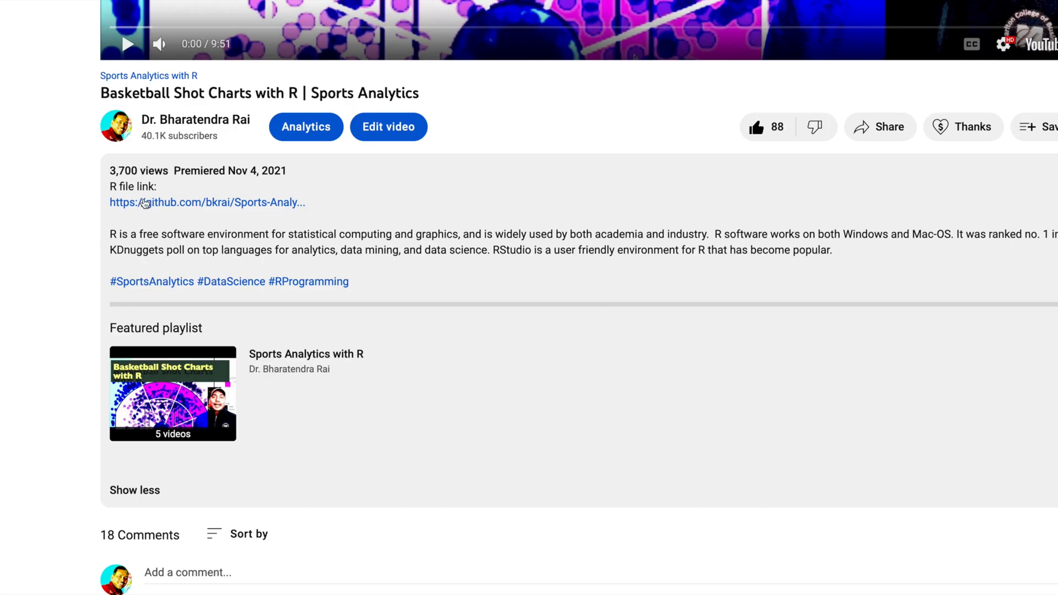
Step: Open 'Basketball Short Charts with R' from the Sports-Analytics-With-R GitHub repository
{"action": "left_click", "coordinate": [206, 202]}
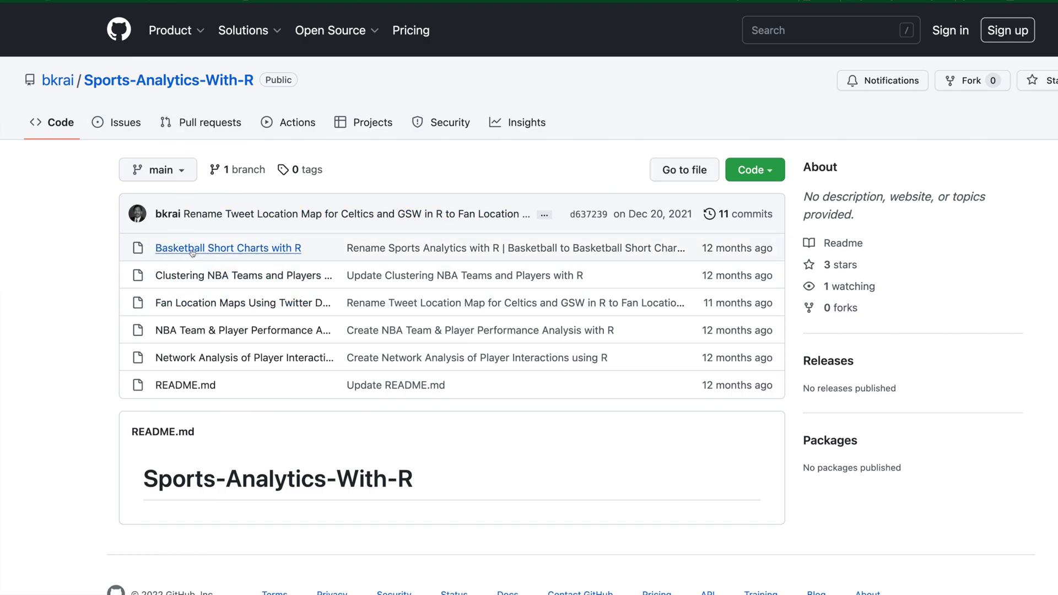
{"action": "left_click", "coordinate": [228, 248]}
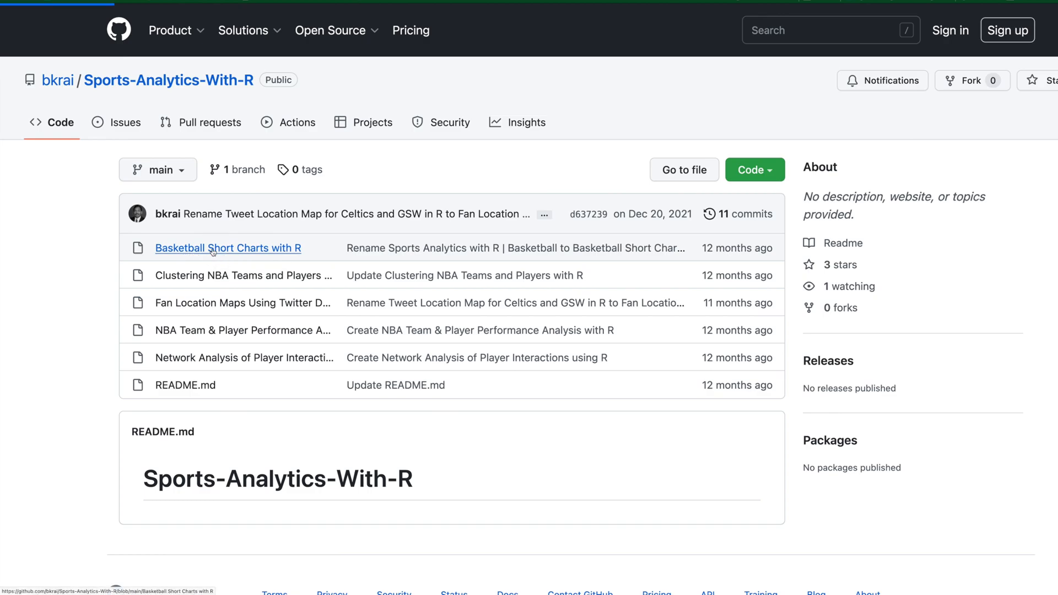
{"action": "left_click", "coordinate": [227, 248]}
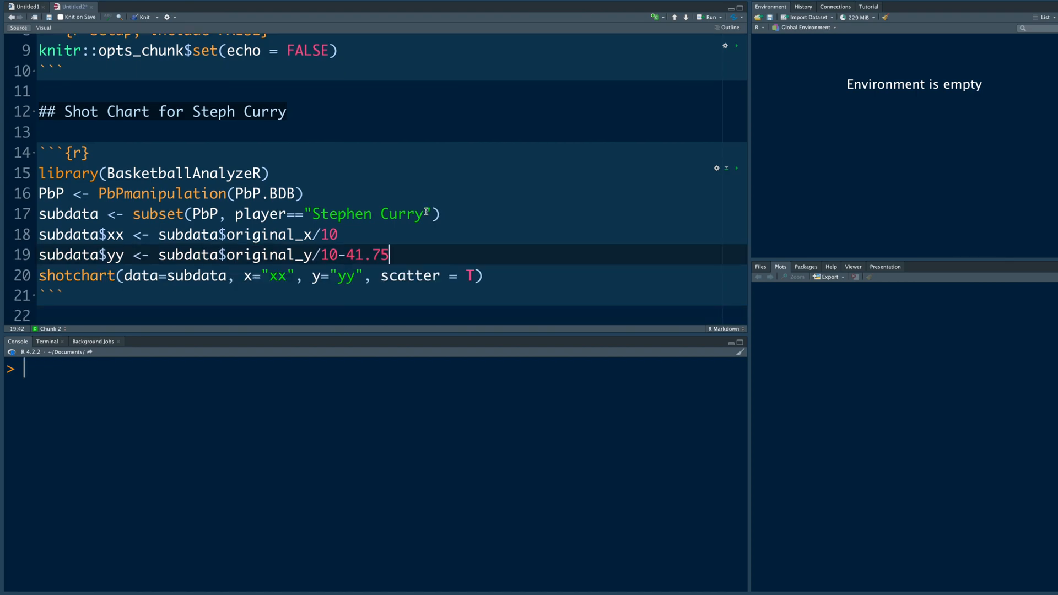
Step: Add Curry's shot-chart chunk, then a Kevin Durant heading with Durant's chart chunk
{"action": "double_click", "coordinate": [367, 214]}
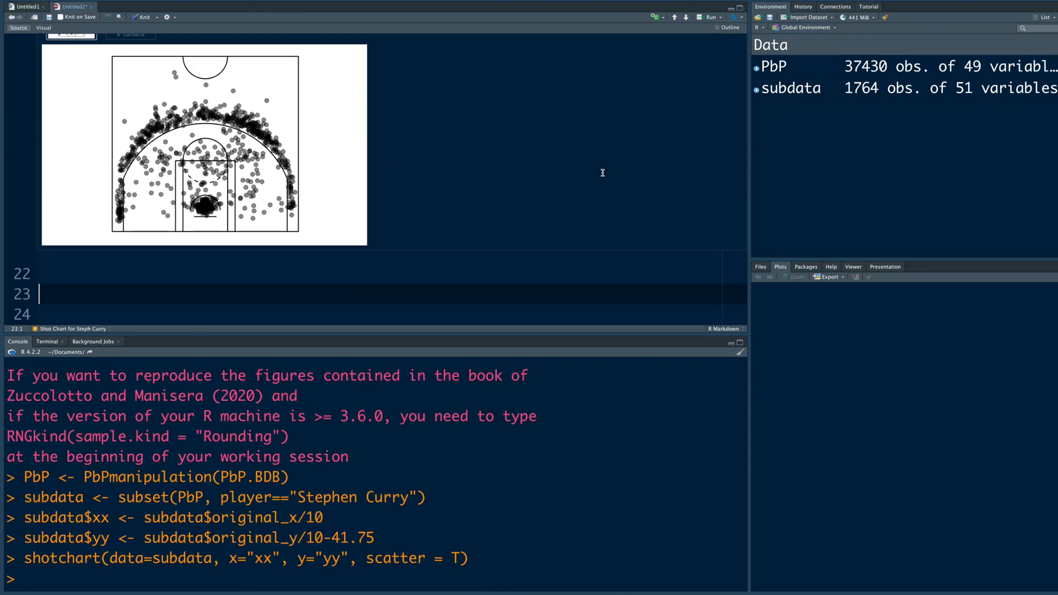
{"action": "type", "text": "## Shot Chart for Kevin Durant"}
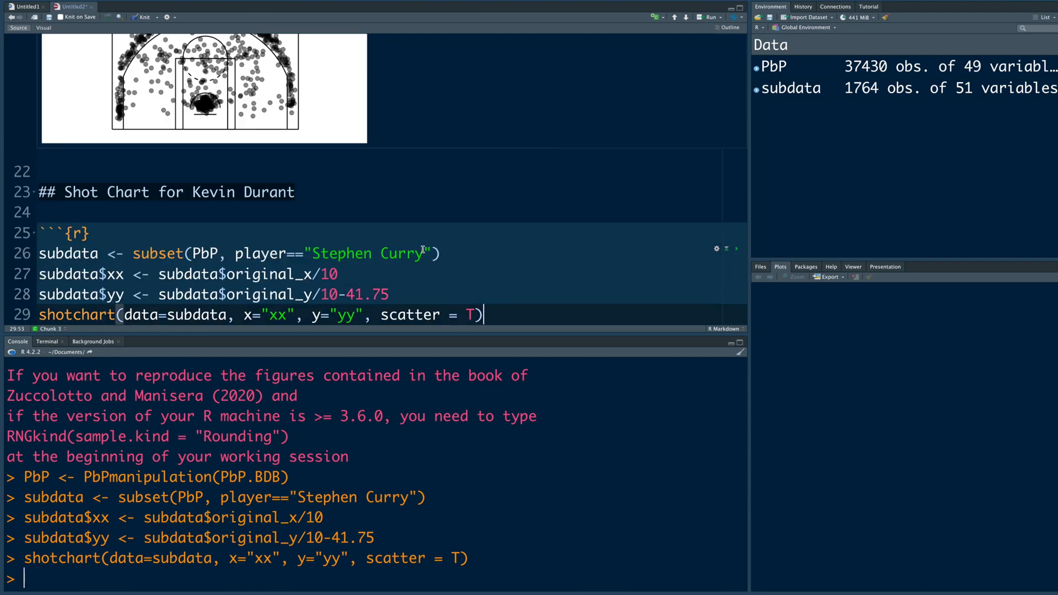
{"action": "type", "text": "Kevin"}
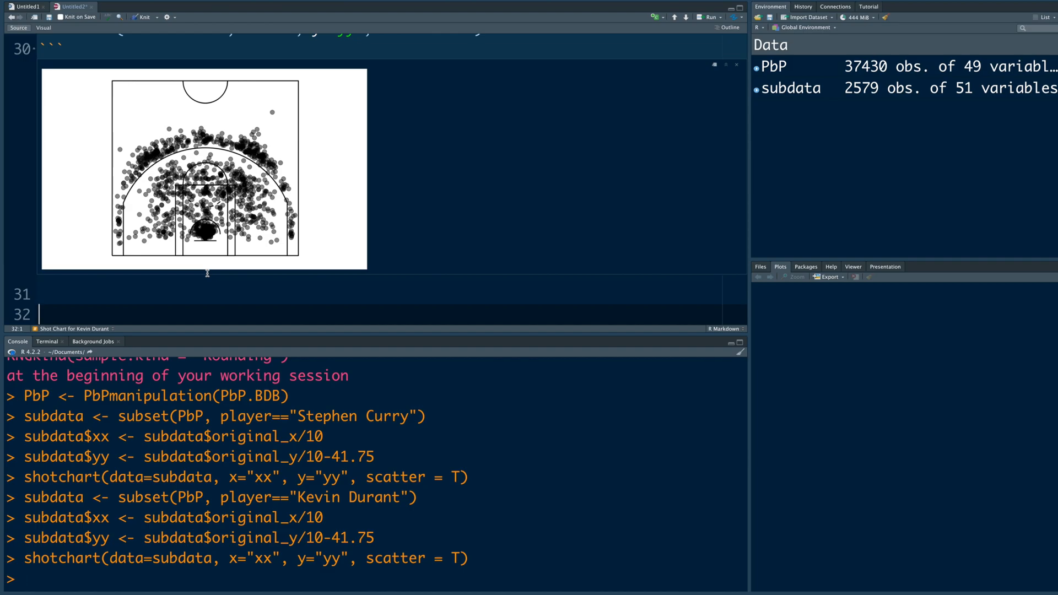
Step: Add a '## Summary' slide with three bullet points
{"action": "type", "text": "##"}
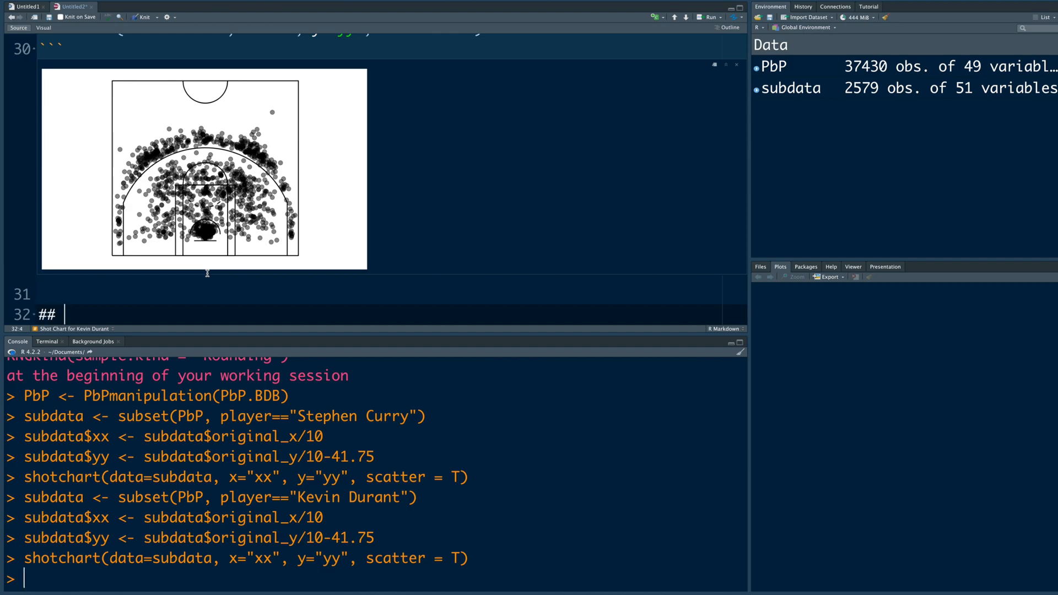
{"action": "type", "text": "Summary"}
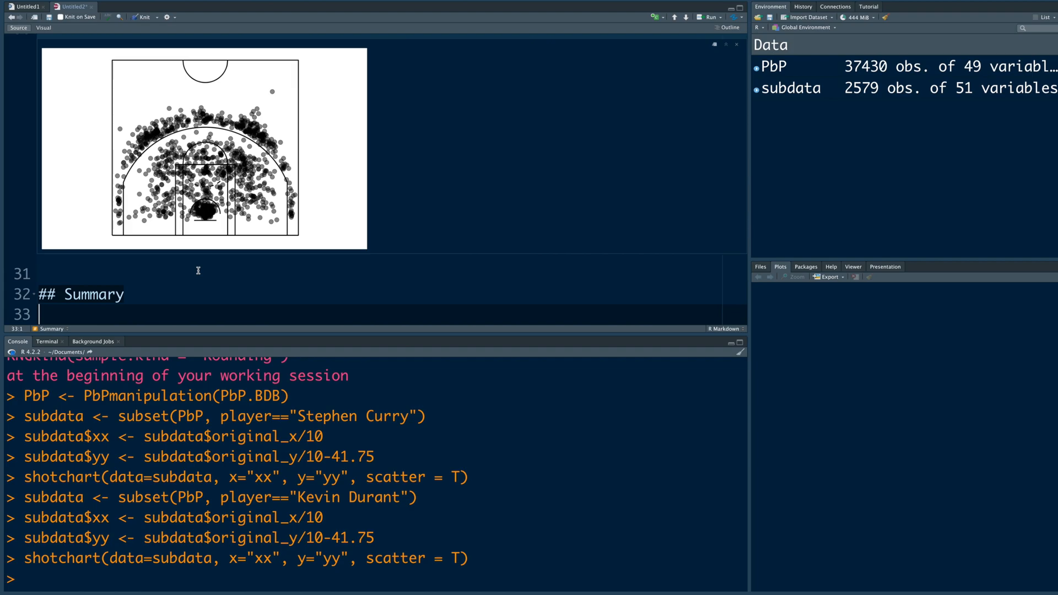
{"action": "type", "text": "-"}
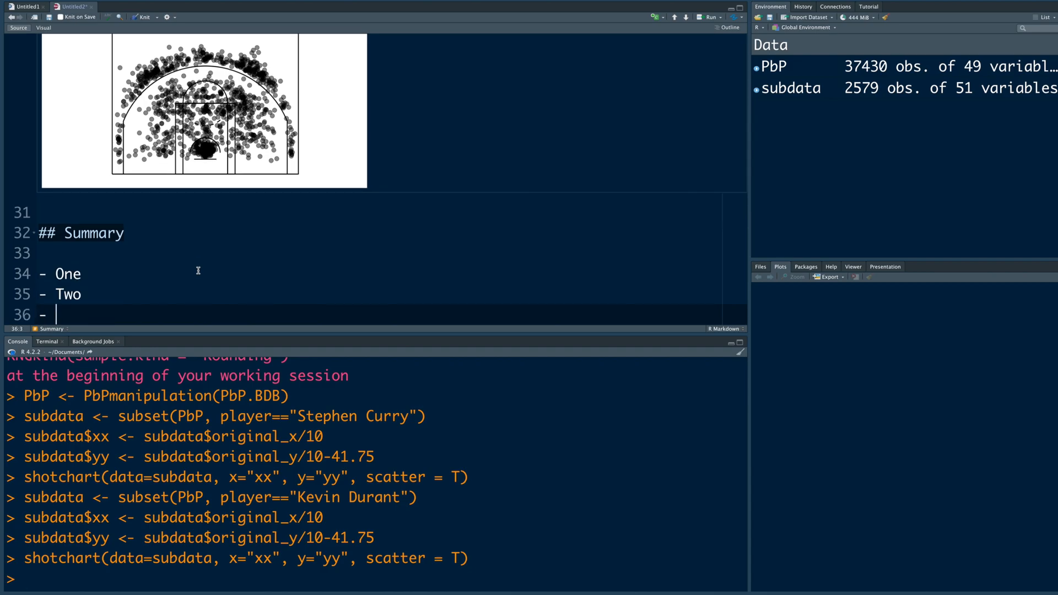
{"action": "type", "text": "Three"}
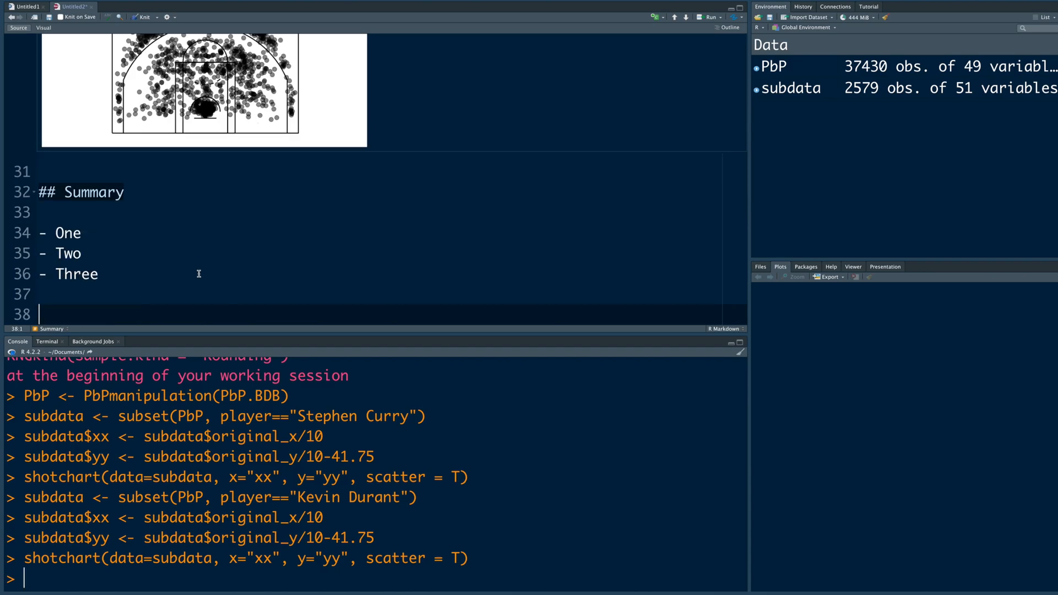
Step: Add '## Questions??? {background-image = "one.png"}' as the final slide heading
{"action": "type", "text": "##"}
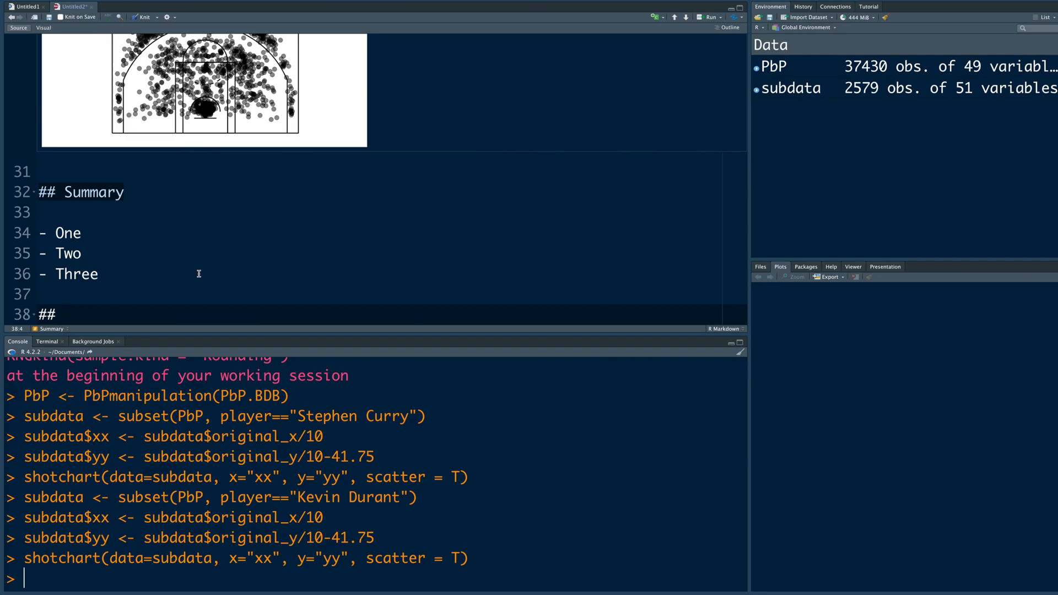
{"action": "type", "text": "Questions???"}
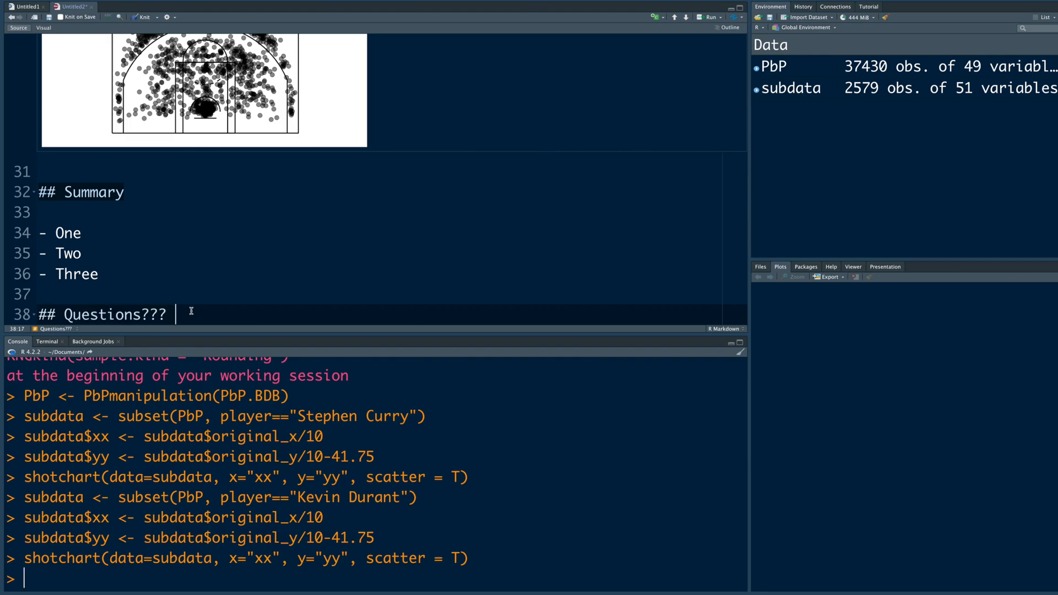
{"action": "type", "text": "{"}
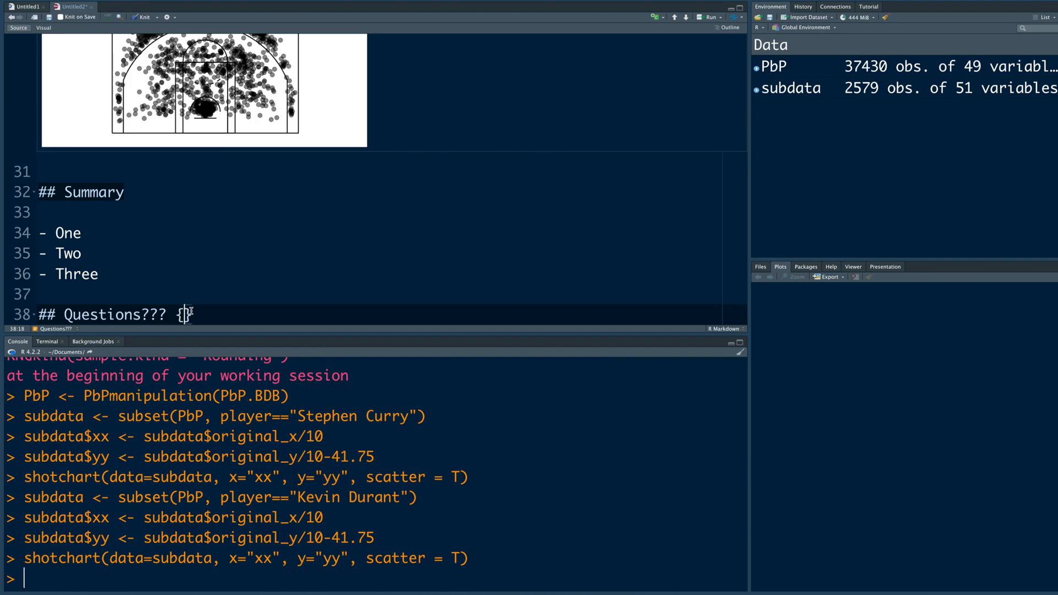
{"action": "type", "text": "background-image = \""}
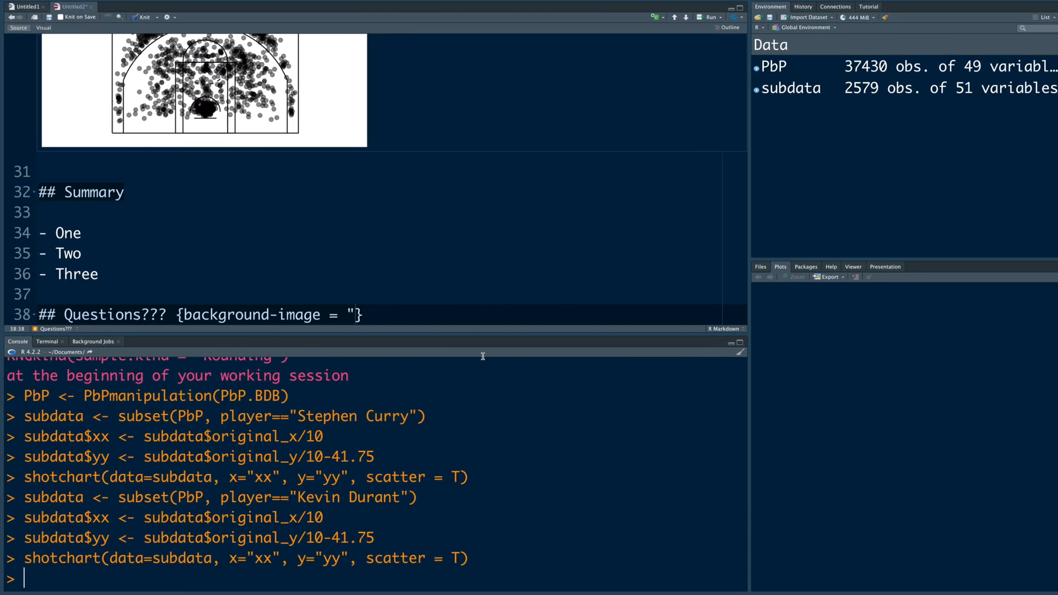
{"action": "type", "text": "one.png"}
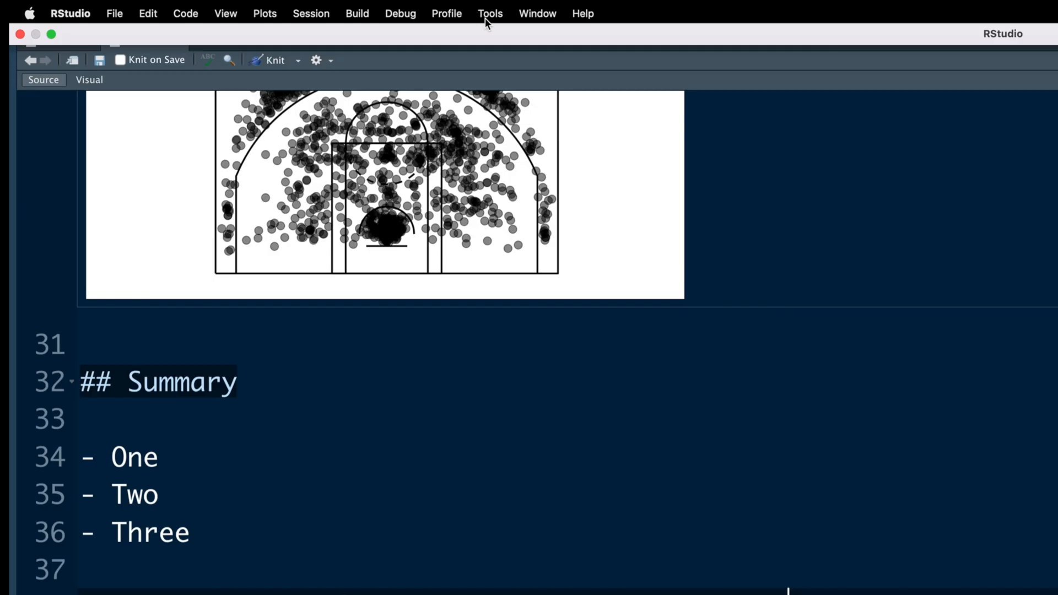
Step: Set Downloads as the default working directory in Global Options
{"action": "left_click", "coordinate": [490, 13]}
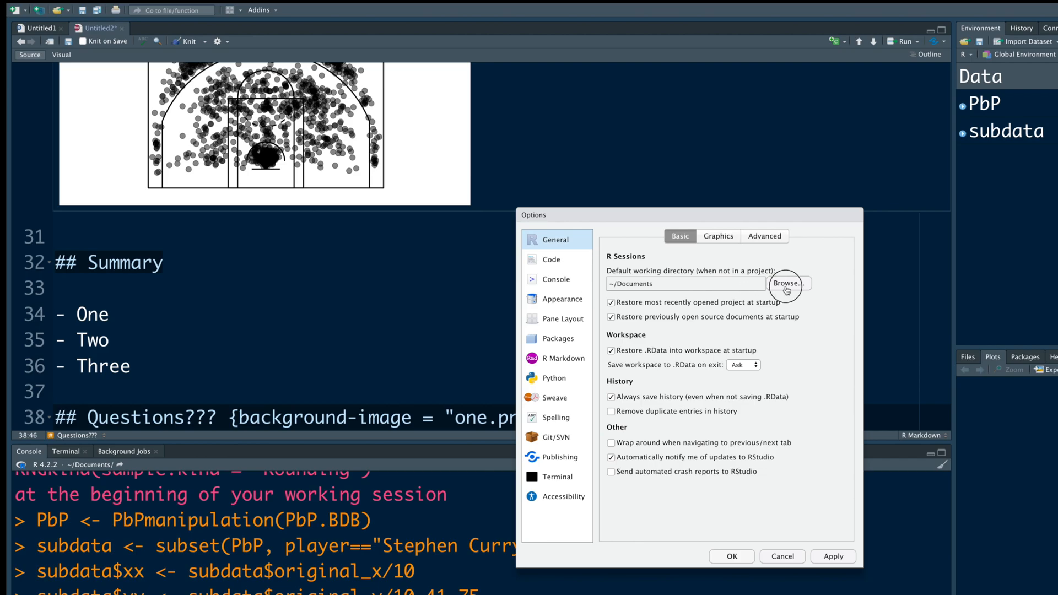
{"action": "left_click", "coordinate": [785, 282]}
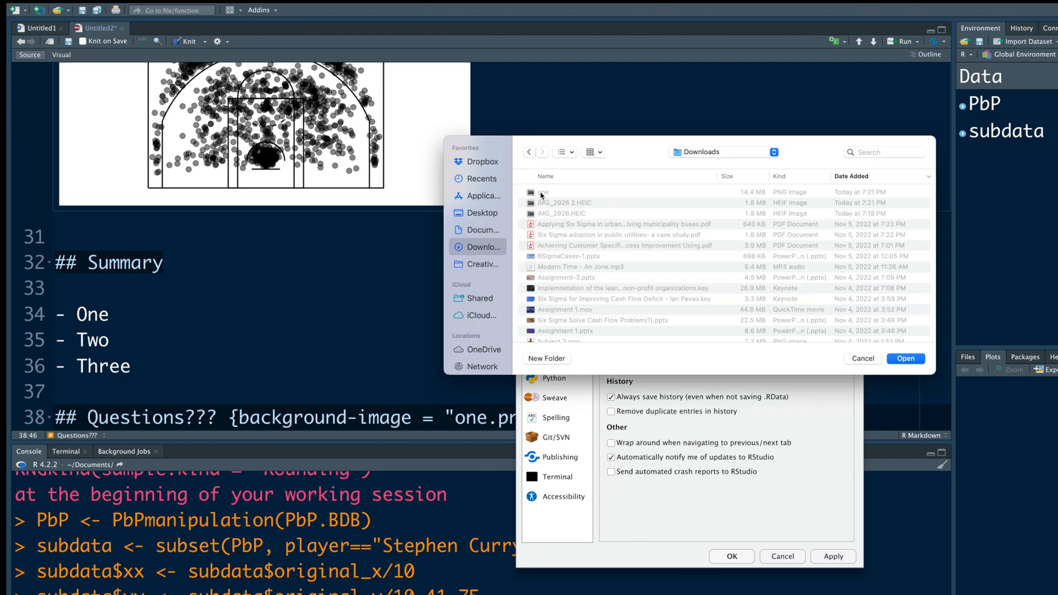
{"action": "mouse_move", "coordinate": [536, 205]}
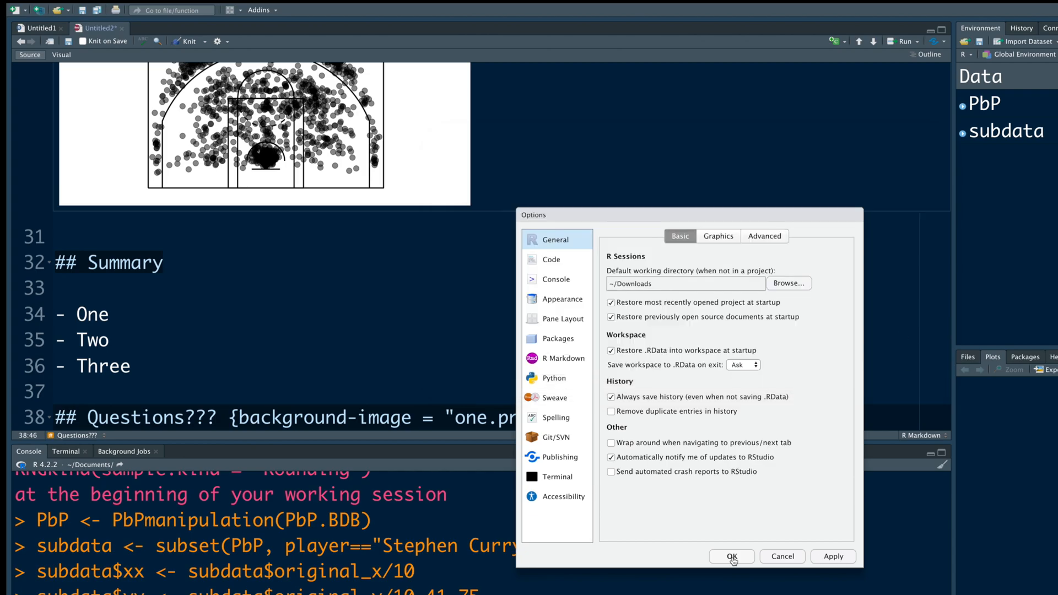
{"action": "left_click", "coordinate": [732, 556]}
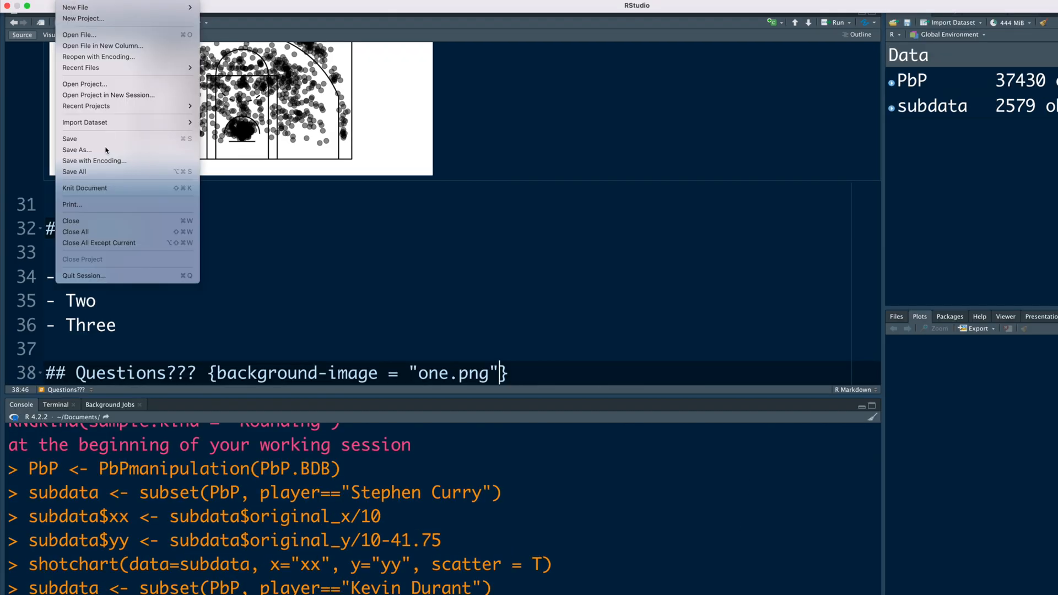
Step: Save the document as powerpoint.Rmd and knit it to PowerPoint
{"action": "left_click", "coordinate": [76, 149]}
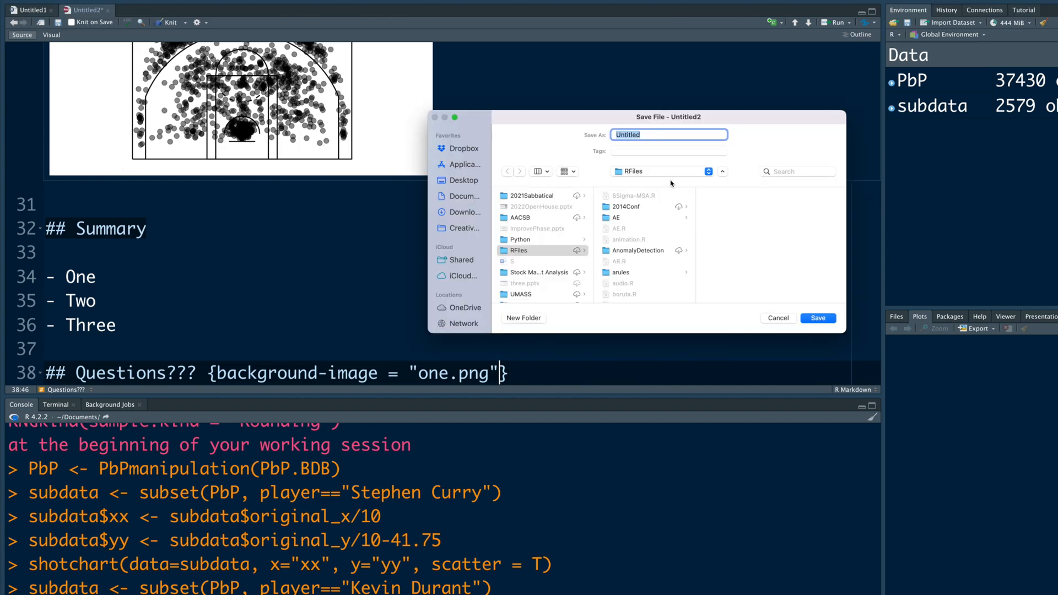
{"action": "type", "text": "powerp"}
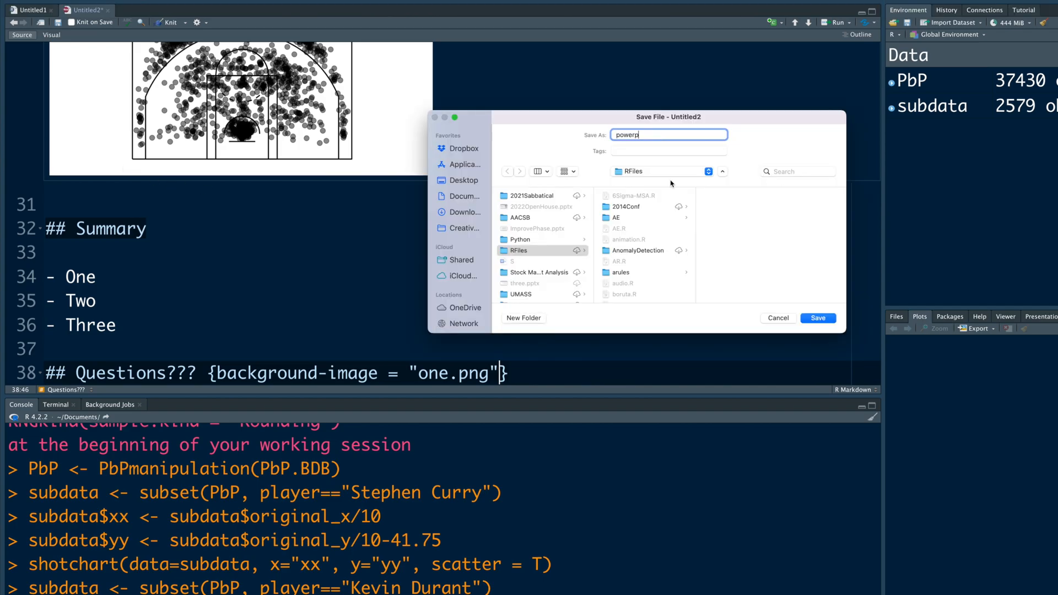
{"action": "left_click", "coordinate": [817, 318]}
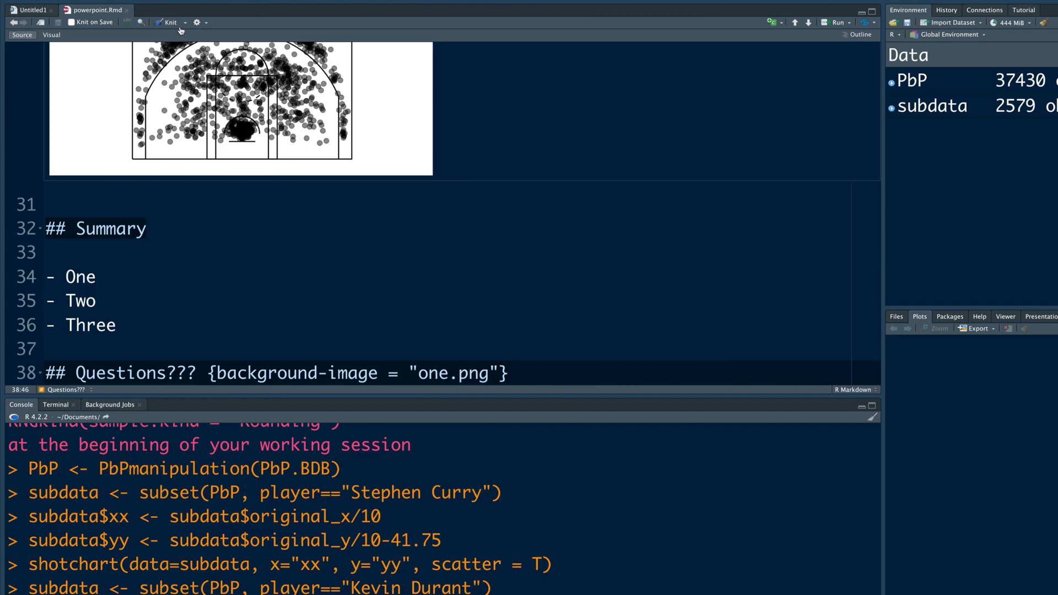
{"action": "mouse_move", "coordinate": [187, 29]}
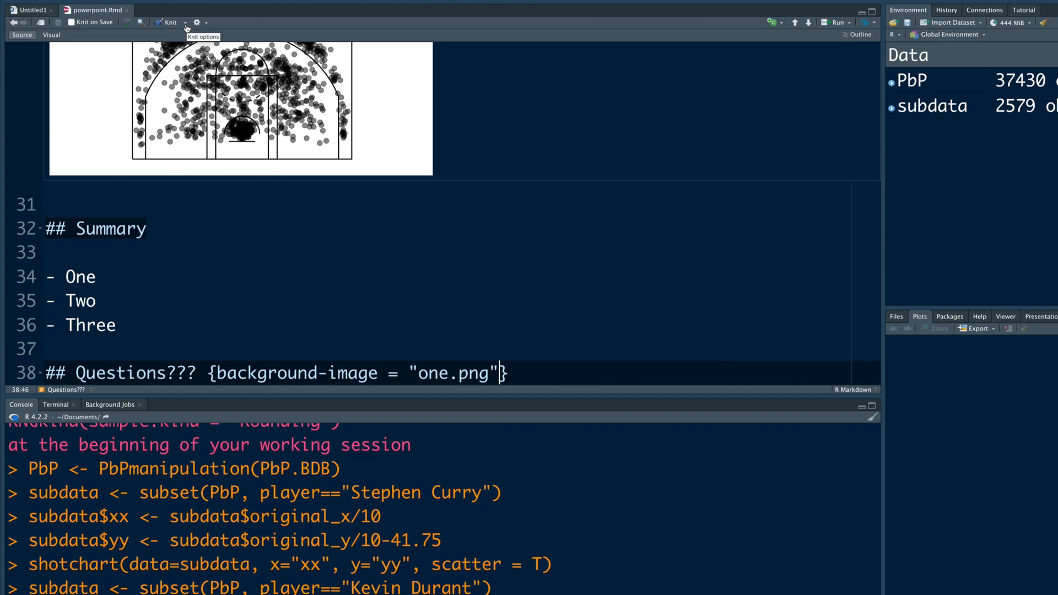
{"action": "left_click", "coordinate": [183, 29]}
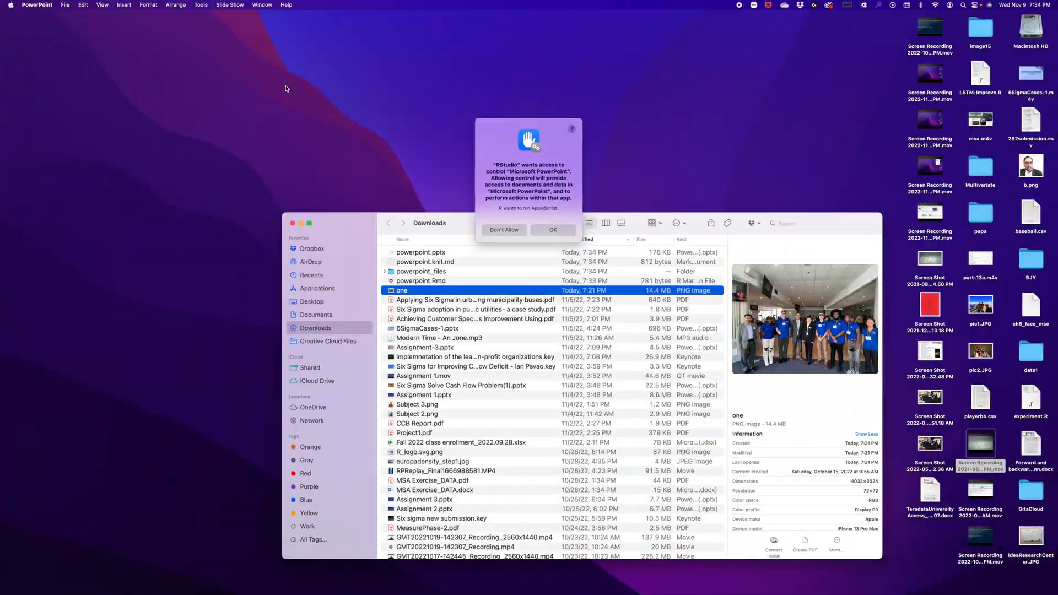
Step: Allow RStudio to control PowerPoint, then review slides 2–5 of the deck
{"action": "left_click", "coordinate": [553, 231]}
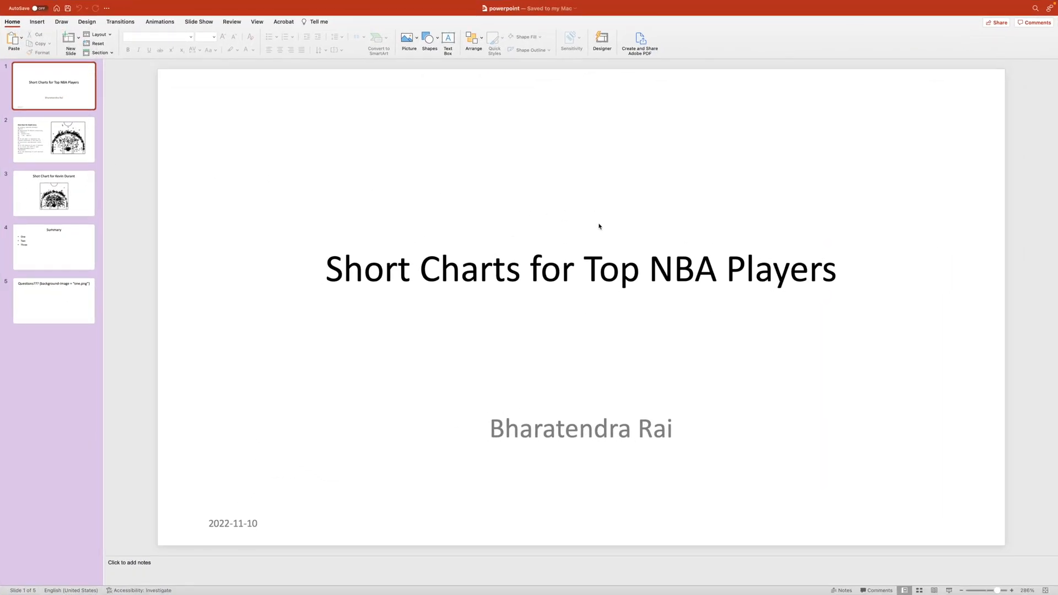
{"action": "mouse_move", "coordinate": [51, 154]}
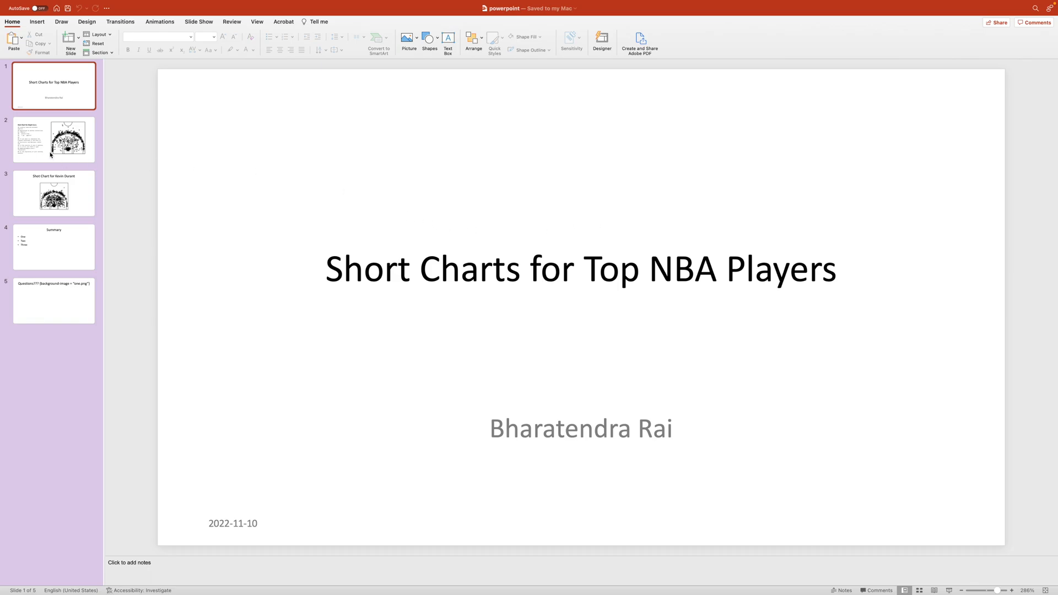
{"action": "left_click", "coordinate": [54, 139]}
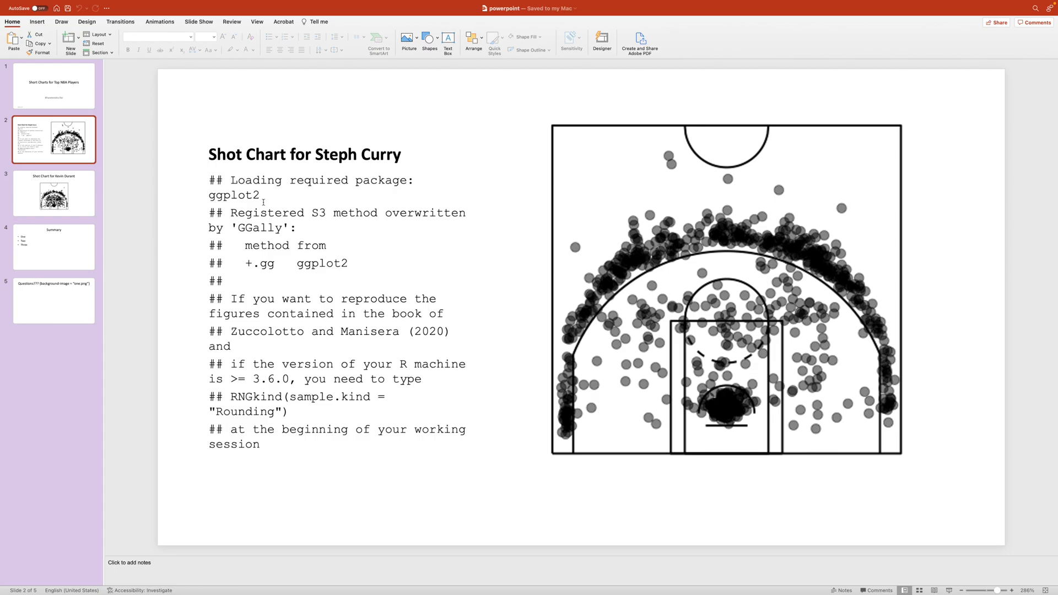
{"action": "left_click", "coordinate": [54, 193]}
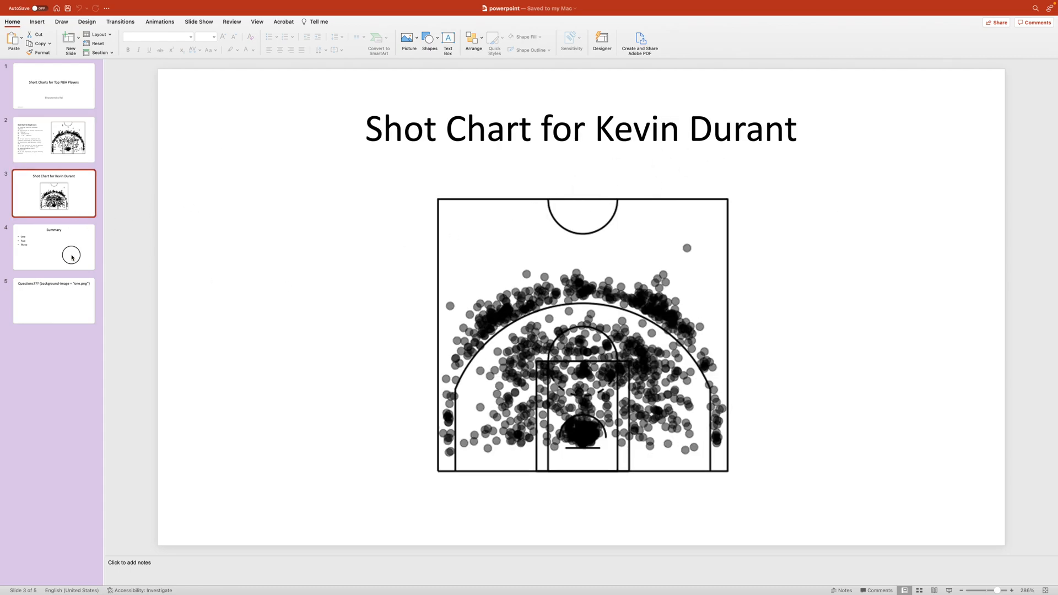
{"action": "left_click", "coordinate": [54, 247]}
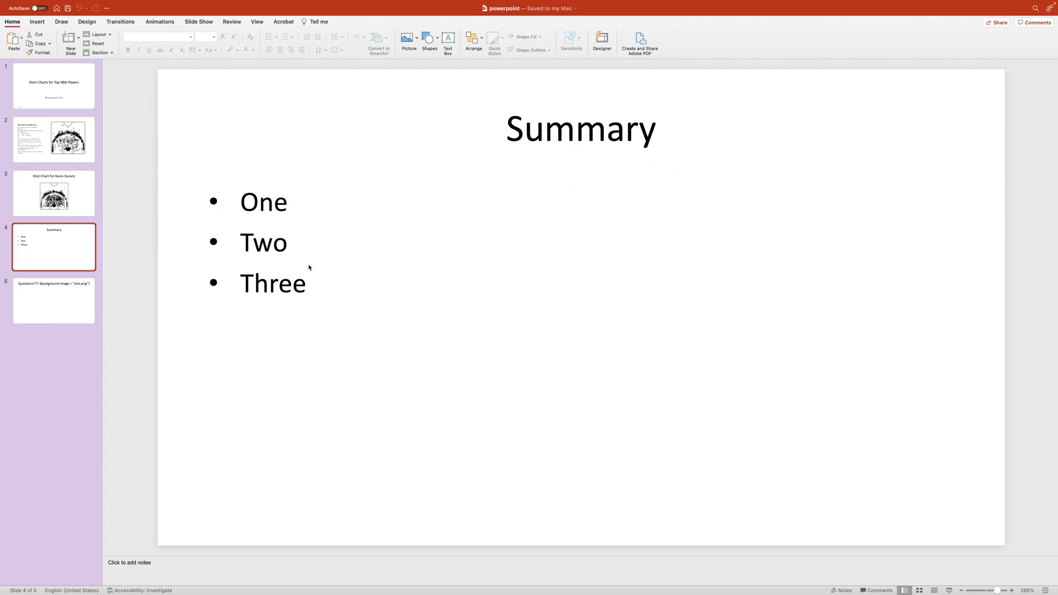
{"action": "left_click", "coordinate": [54, 301]}
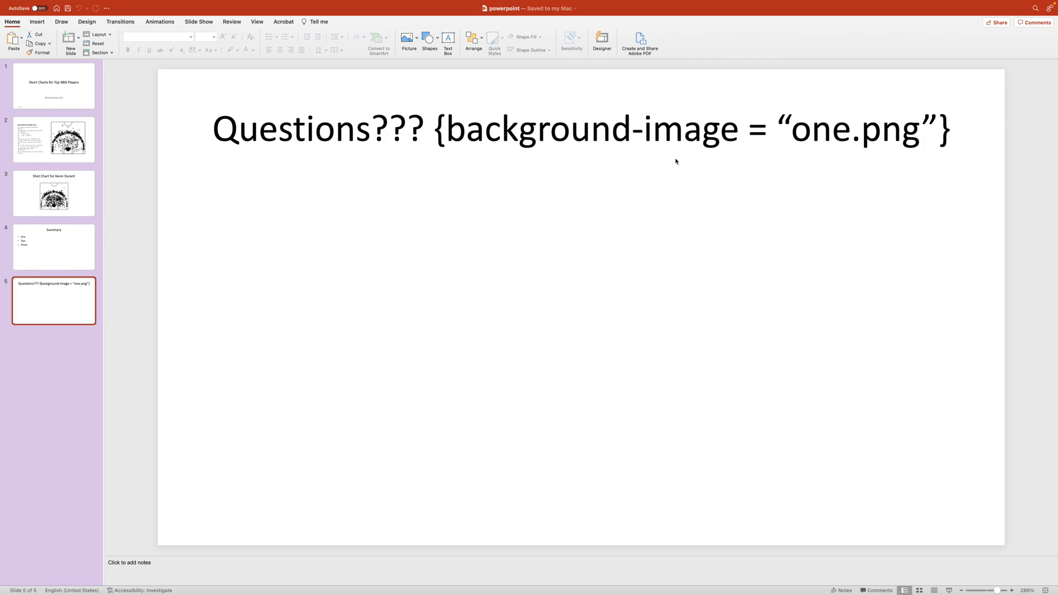
{"action": "mouse_move", "coordinate": [520, 146]}
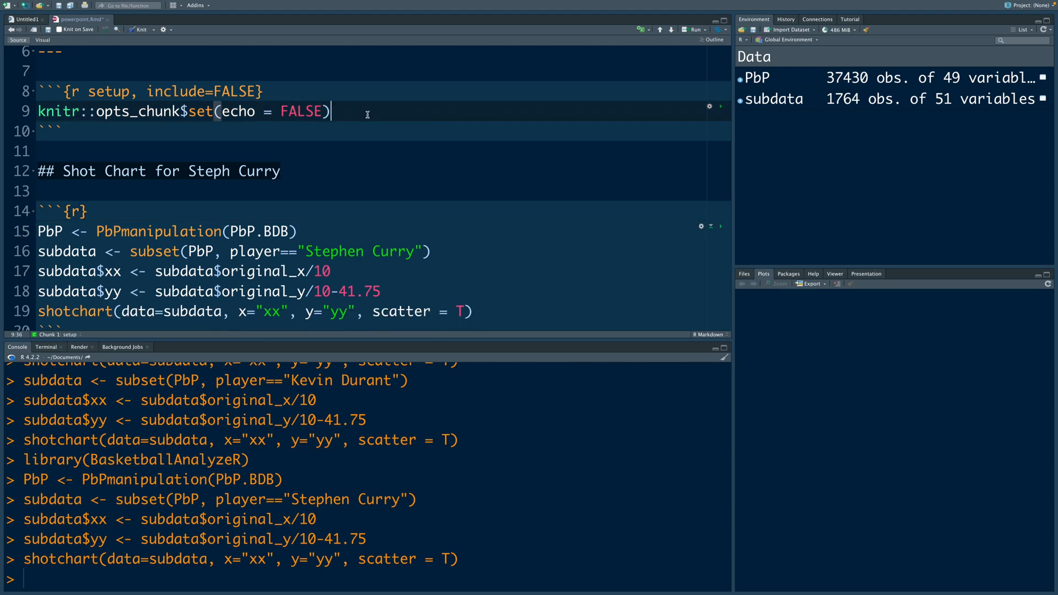
Step: Open the Knit output-format dropdown after adding library(BasketballAnalyzeR)
{"action": "left_click", "coordinate": [143, 29]}
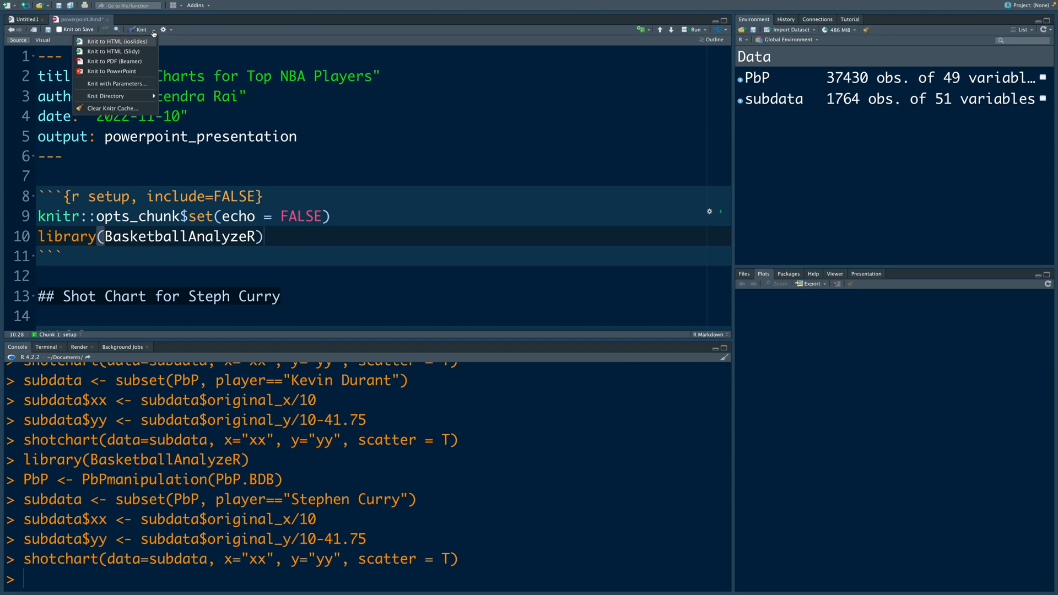